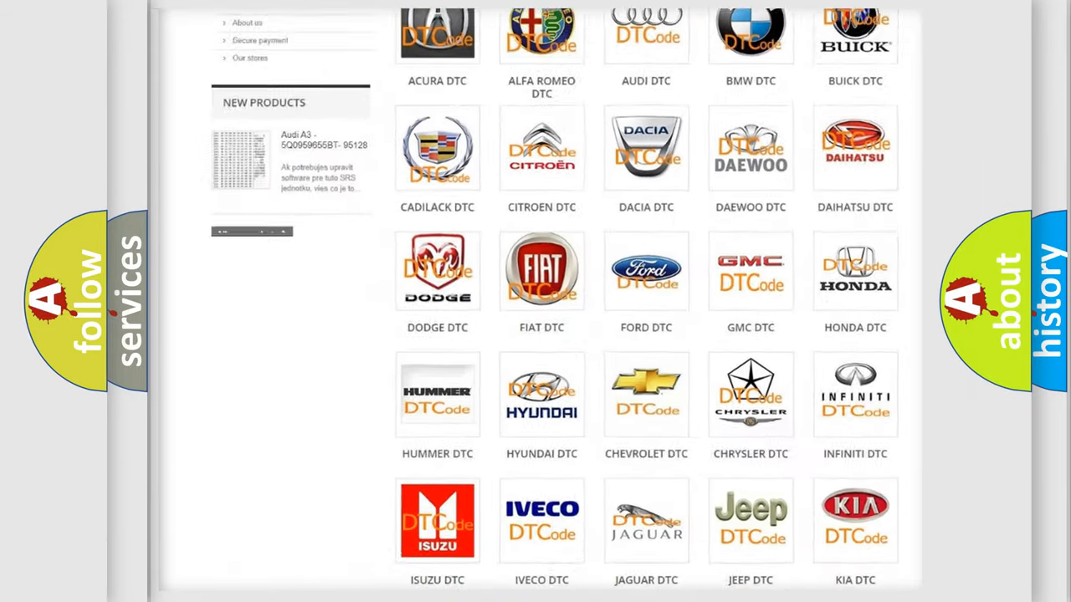
- Choose the Chrysler DTC tile from the brand grid and browse its code subcategories
scroll(up, 3)
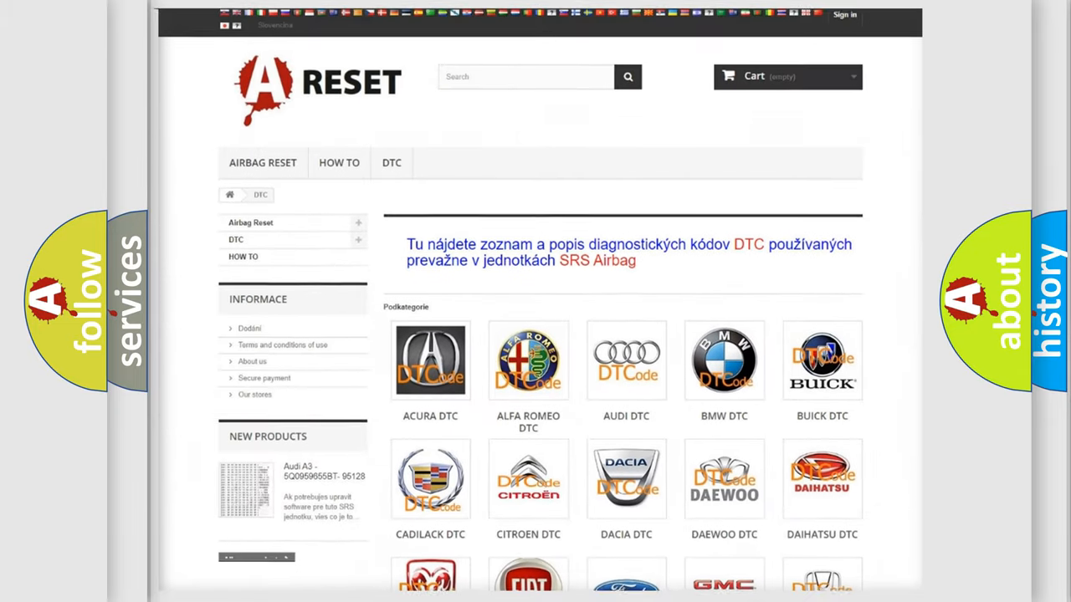
scroll(down, 3)
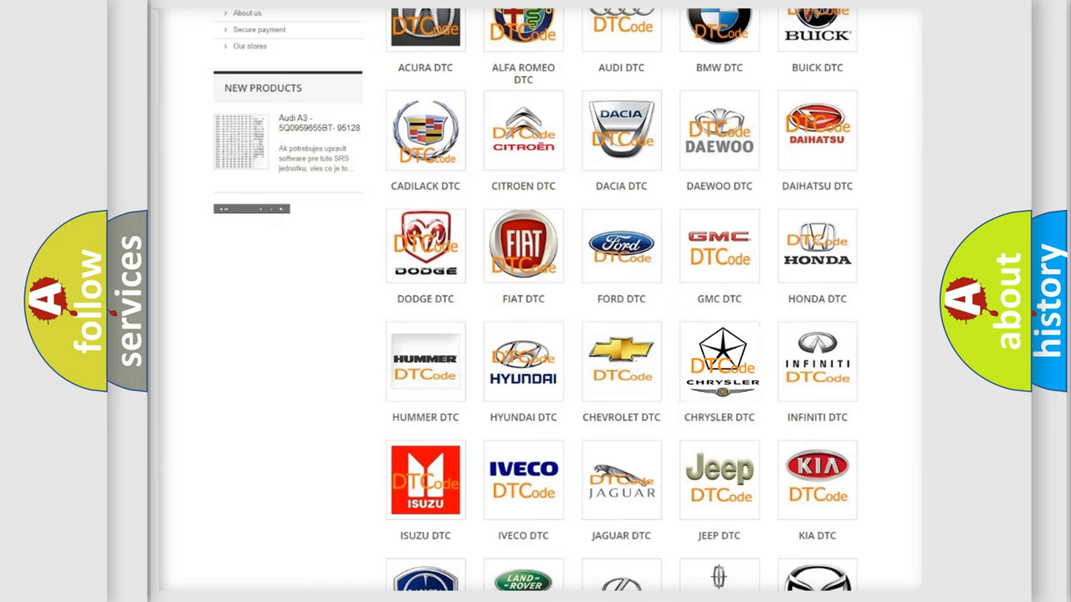
click(720, 361)
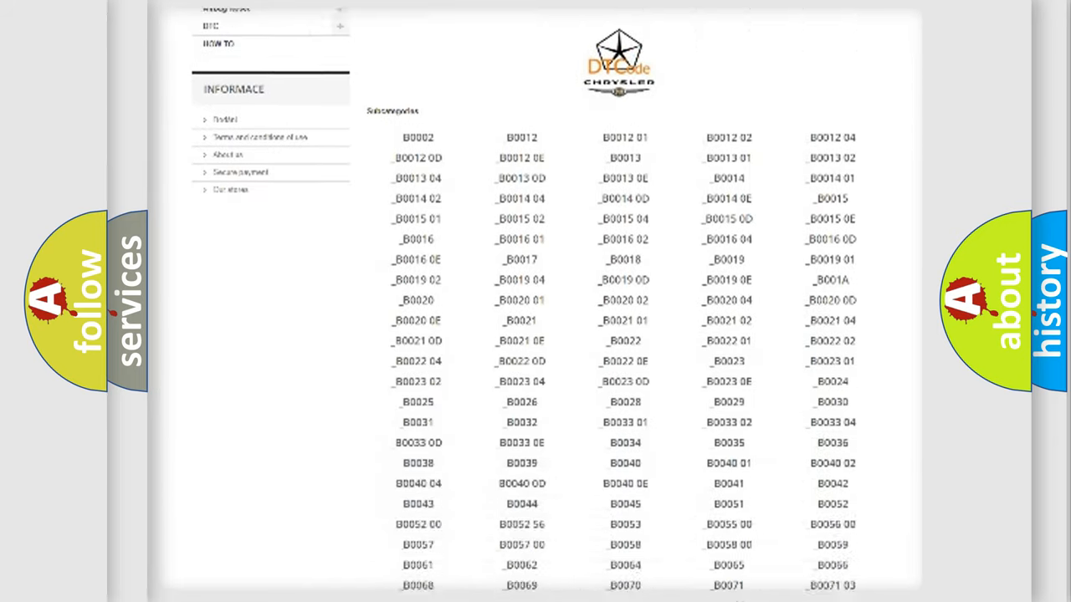
scroll(down, 3)
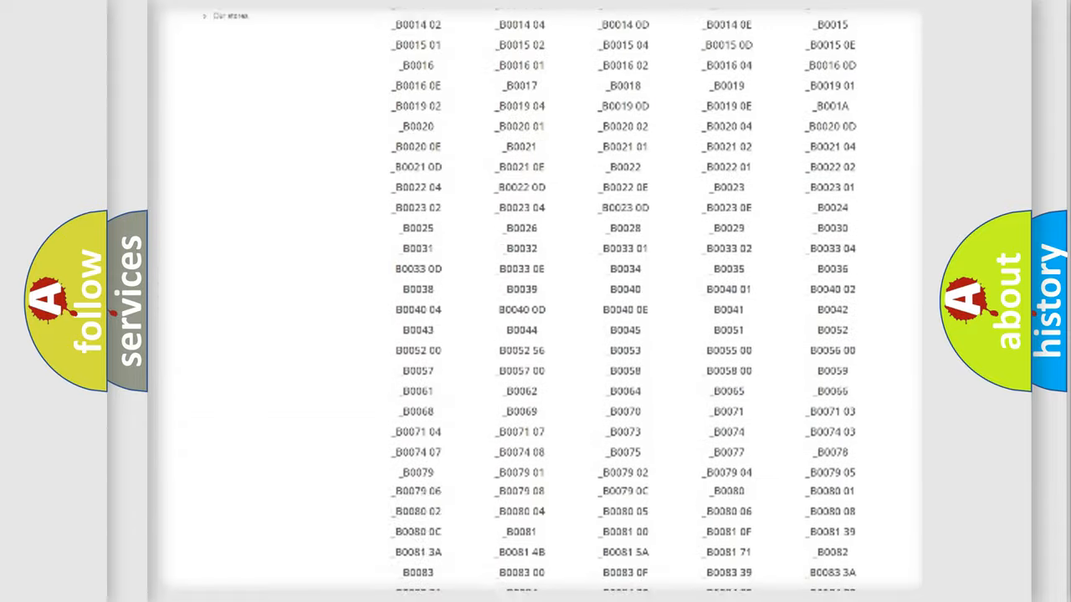
scroll(up, 3)
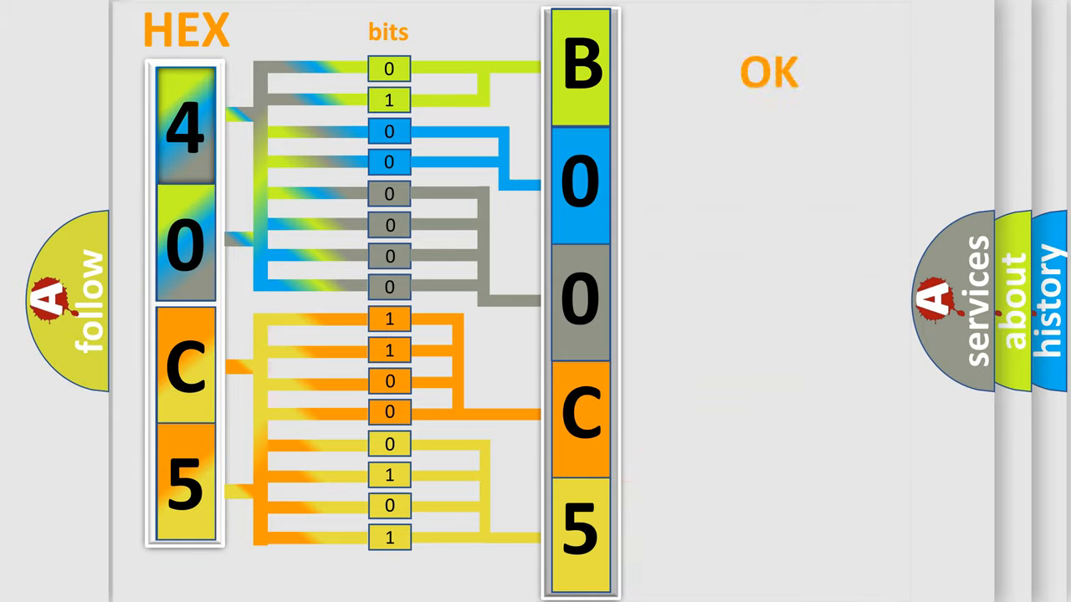
- Advance from the 40C5 hex-to-bits decoding slide to the B00C5:13 title slide
click(768, 70)
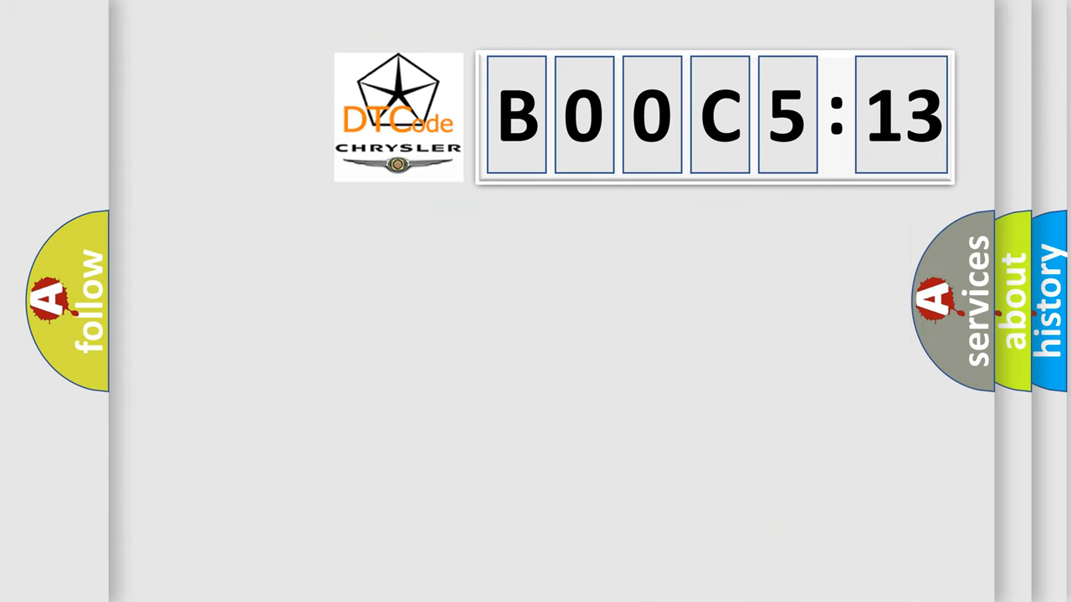